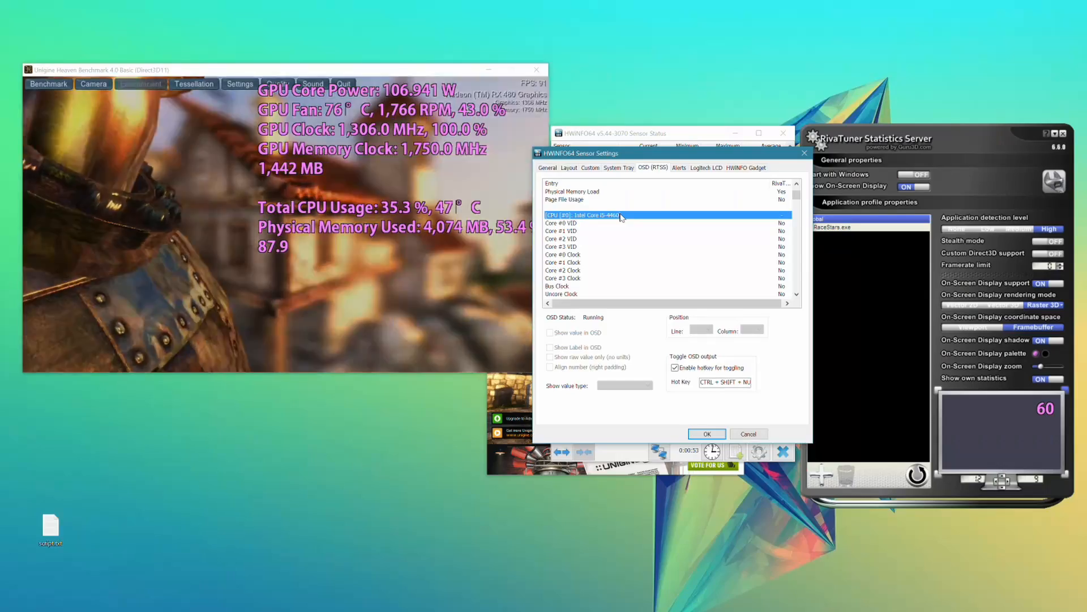
{"action": "scroll", "scroll_direction": "down", "scroll_amount": 3}
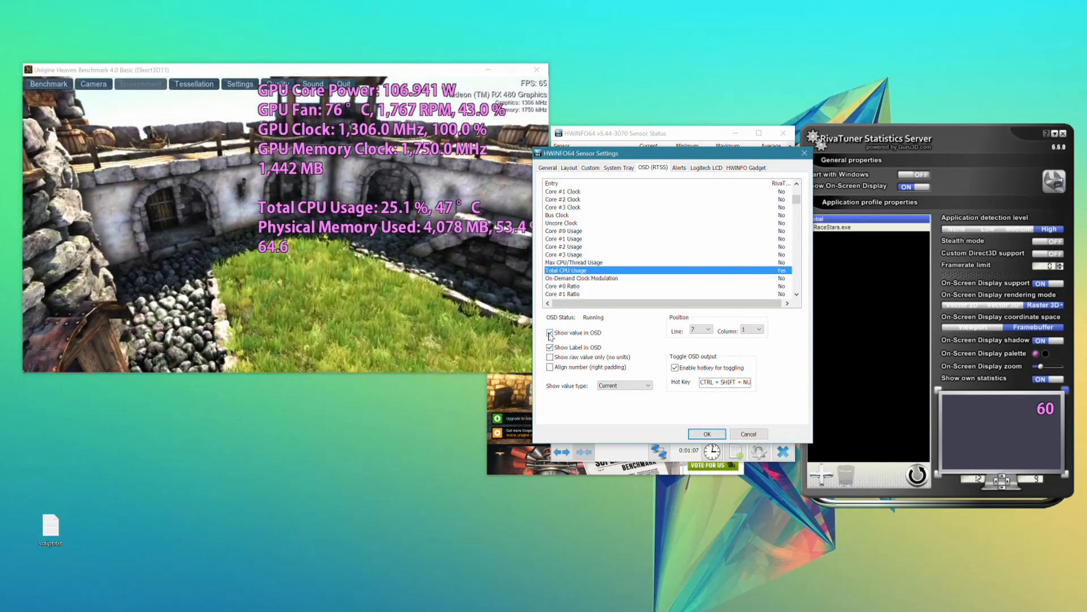
{"action": "left_click", "coordinate": [550, 332]}
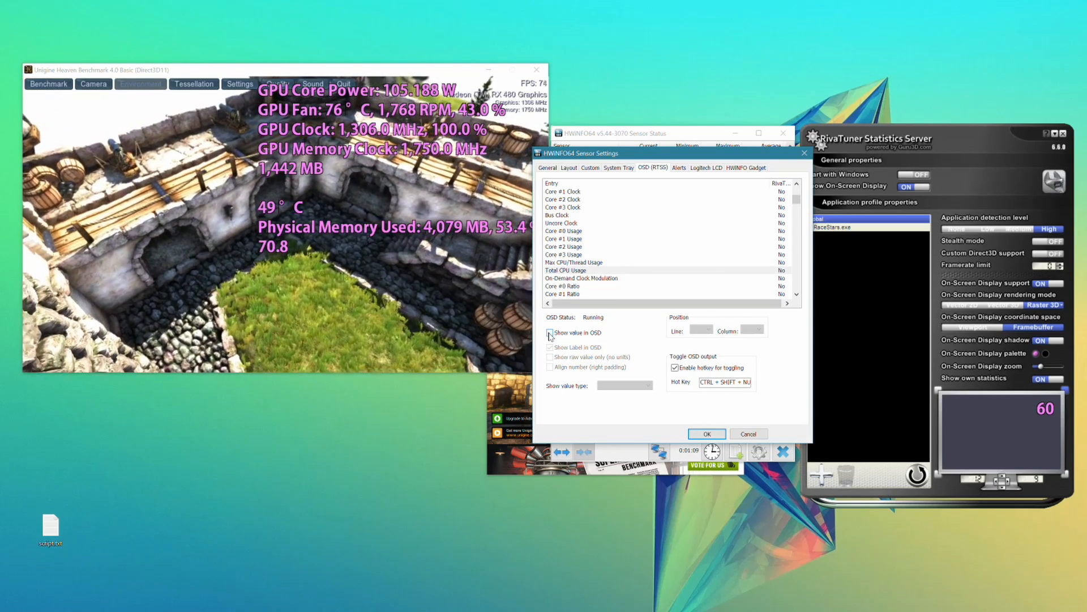
{"action": "left_click", "coordinate": [550, 347]}
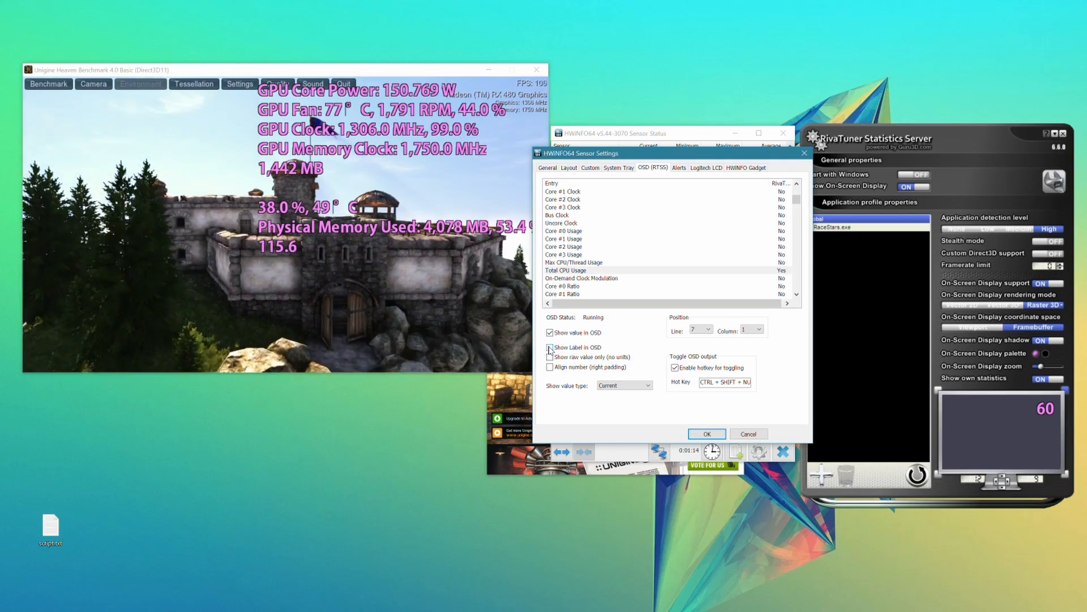
{"action": "left_click", "coordinate": [550, 347]}
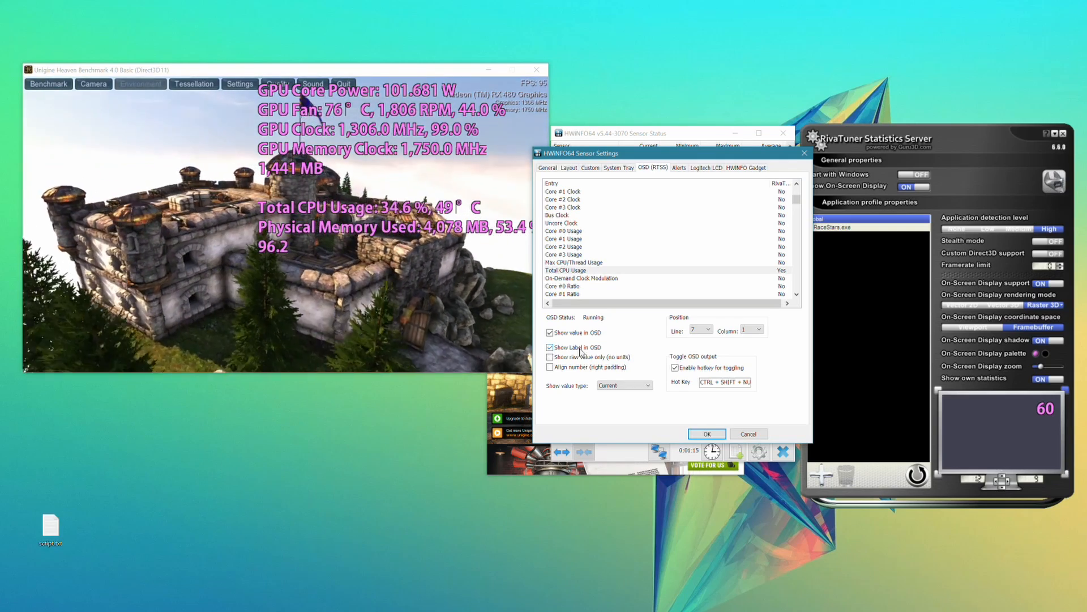